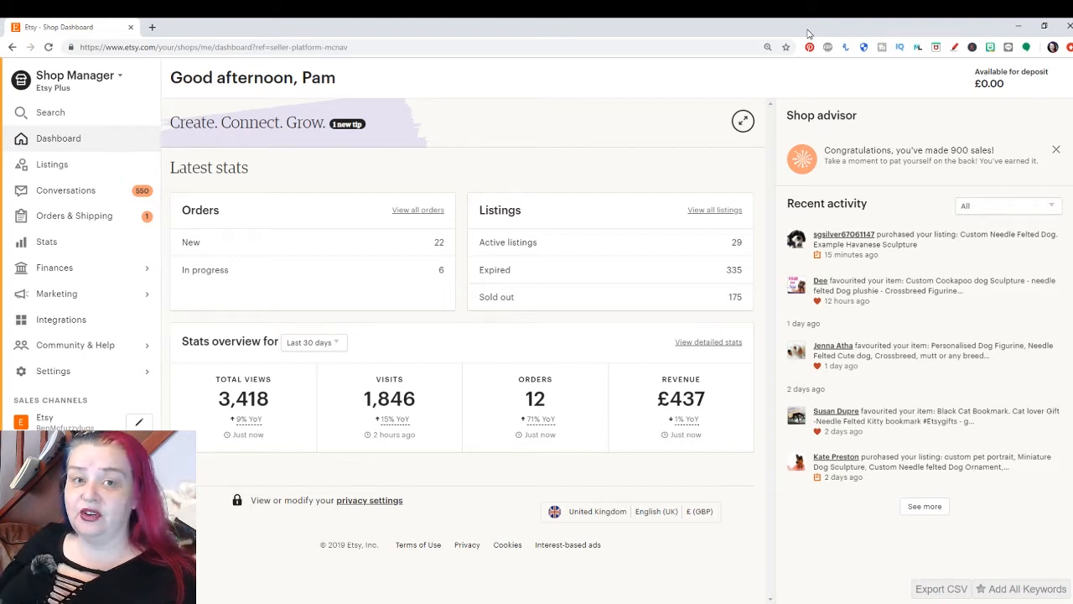
{"action": "mouse_move", "coordinate": [753, 23]}
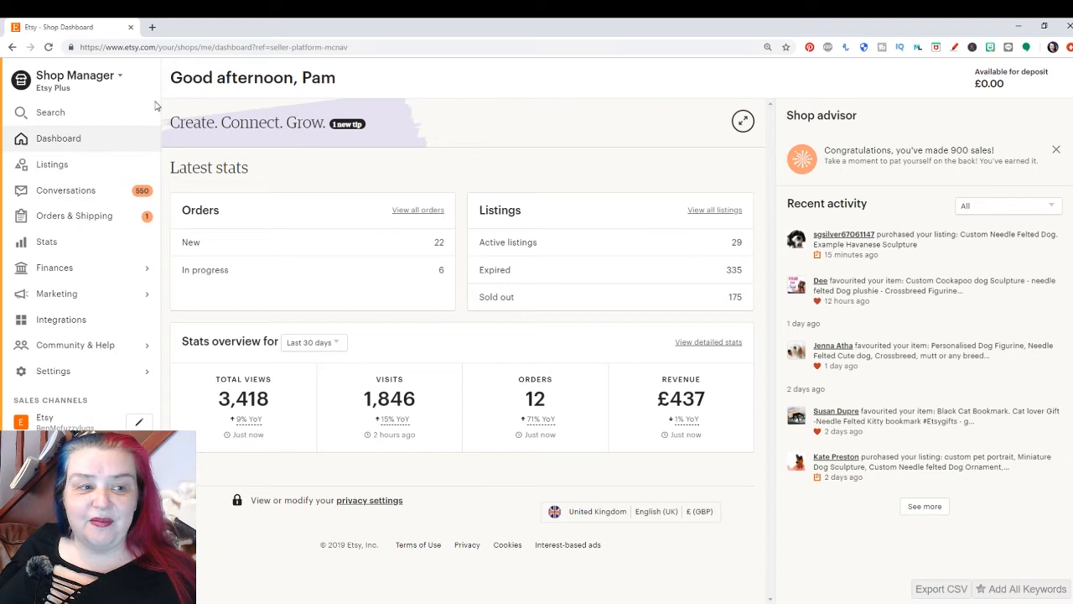
Step: Go to the shop's Listings page and show the Sections filter choices
{"action": "left_click", "coordinate": [52, 165]}
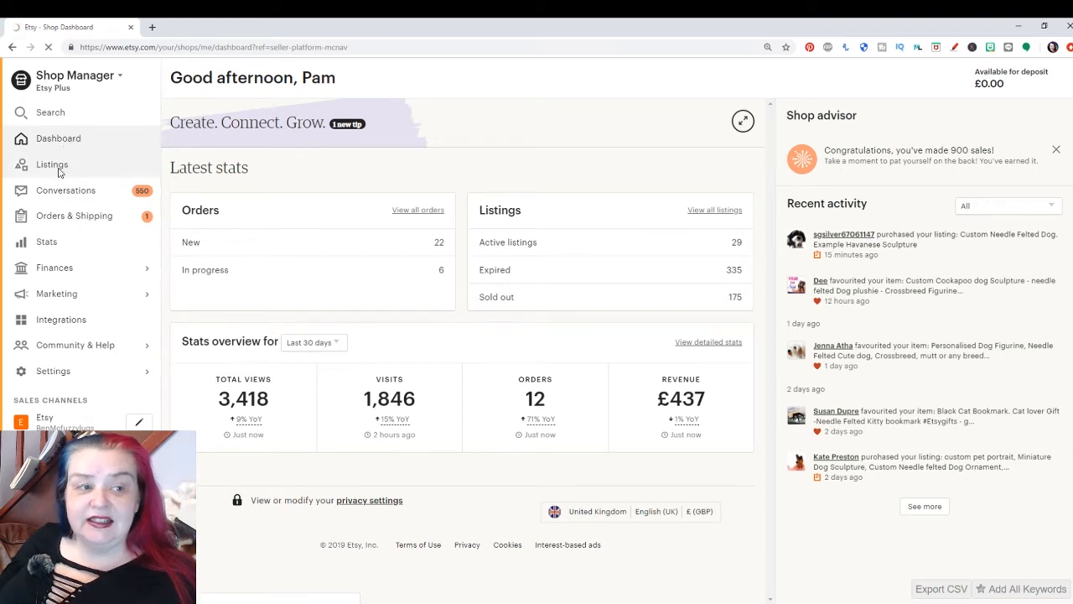
{"action": "left_click", "coordinate": [52, 164]}
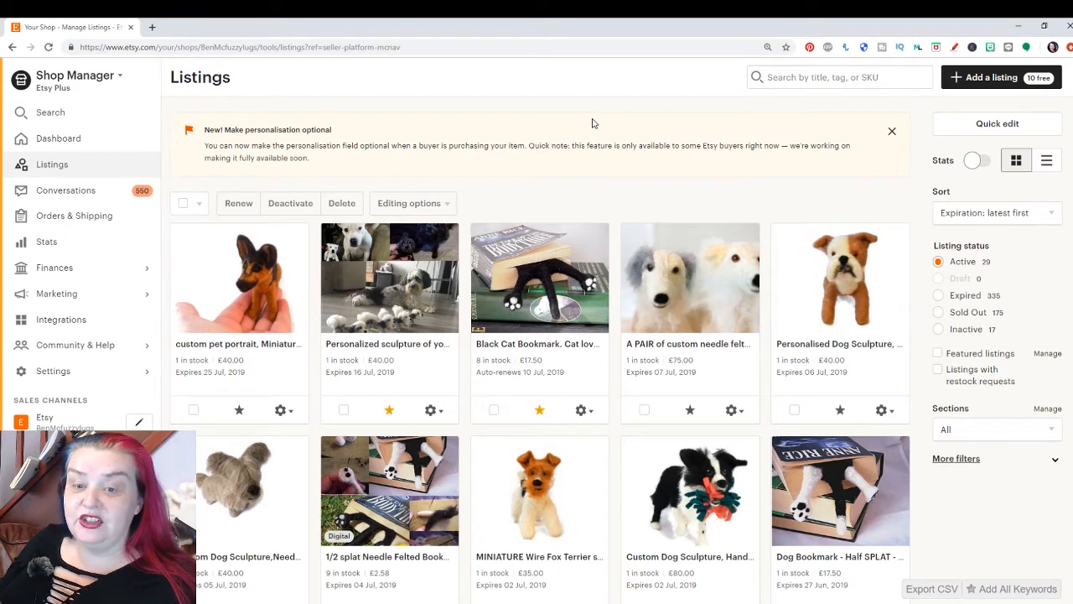
{"action": "mouse_move", "coordinate": [741, 317]}
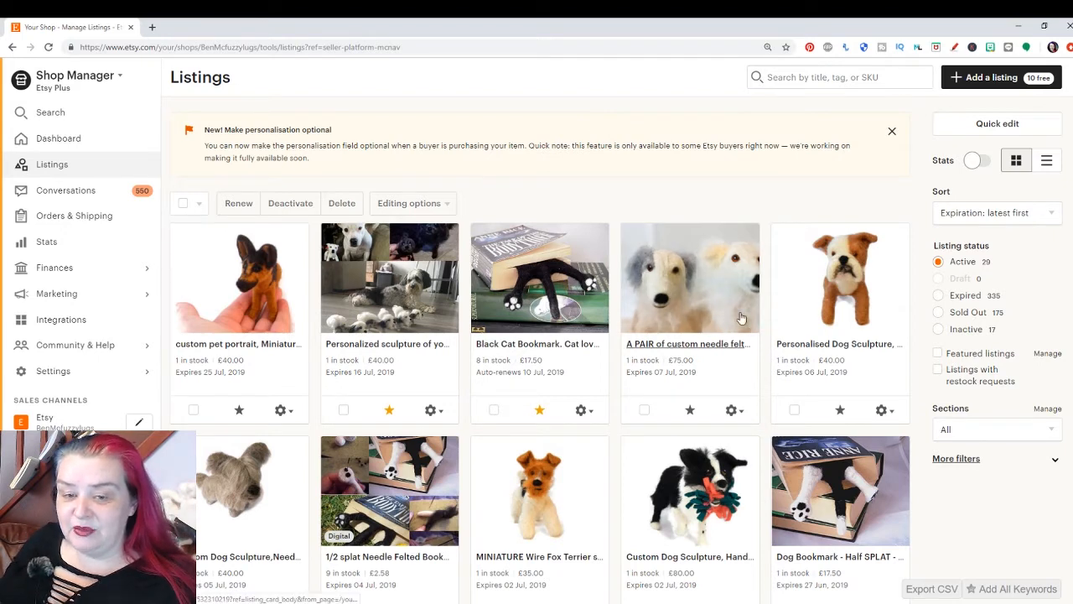
{"action": "mouse_move", "coordinate": [590, 166]}
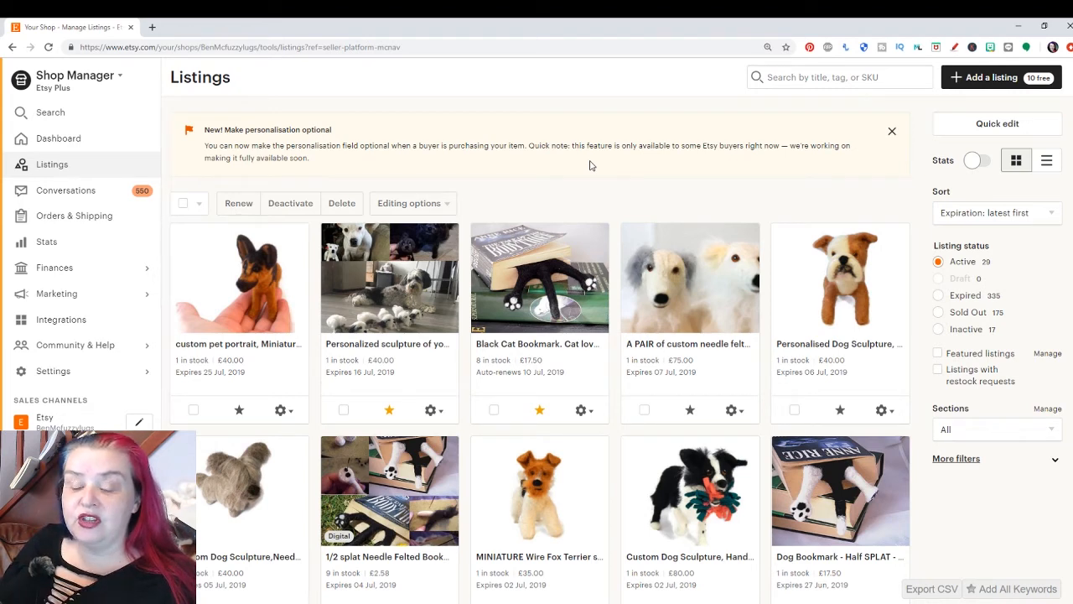
{"action": "mouse_move", "coordinate": [600, 178]}
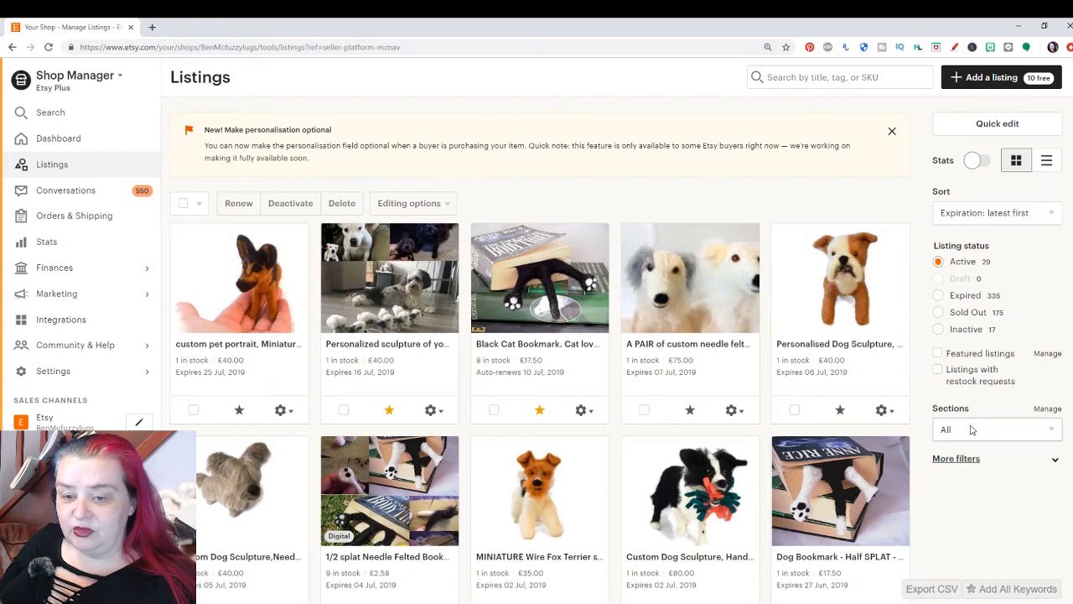
{"action": "left_click", "coordinate": [996, 429]}
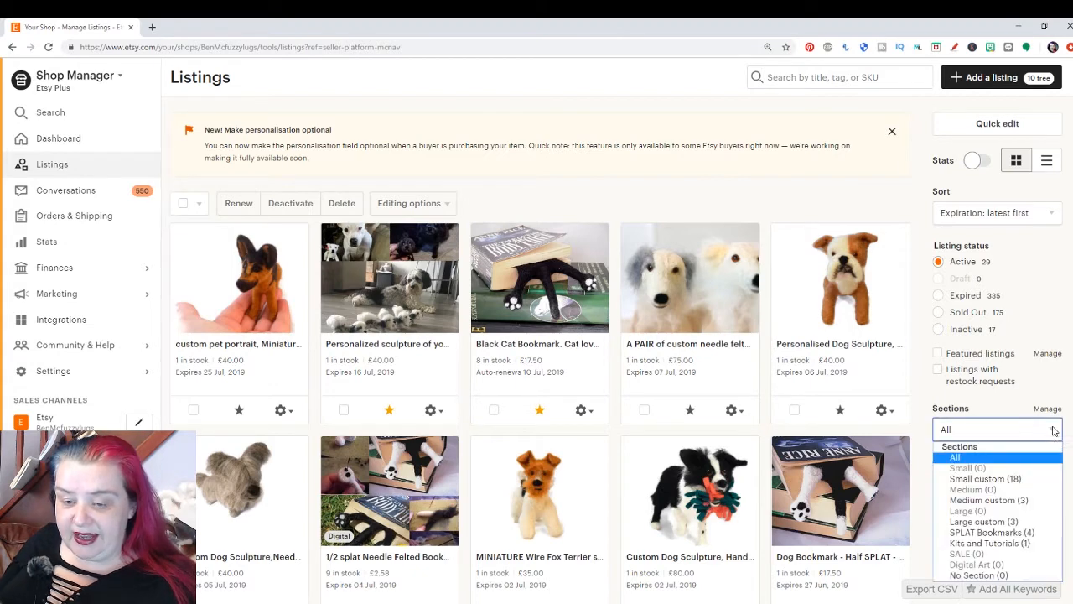
Step: Filter the listings to the Medium custom section with its 3 listings
{"action": "left_click", "coordinate": [990, 499]}
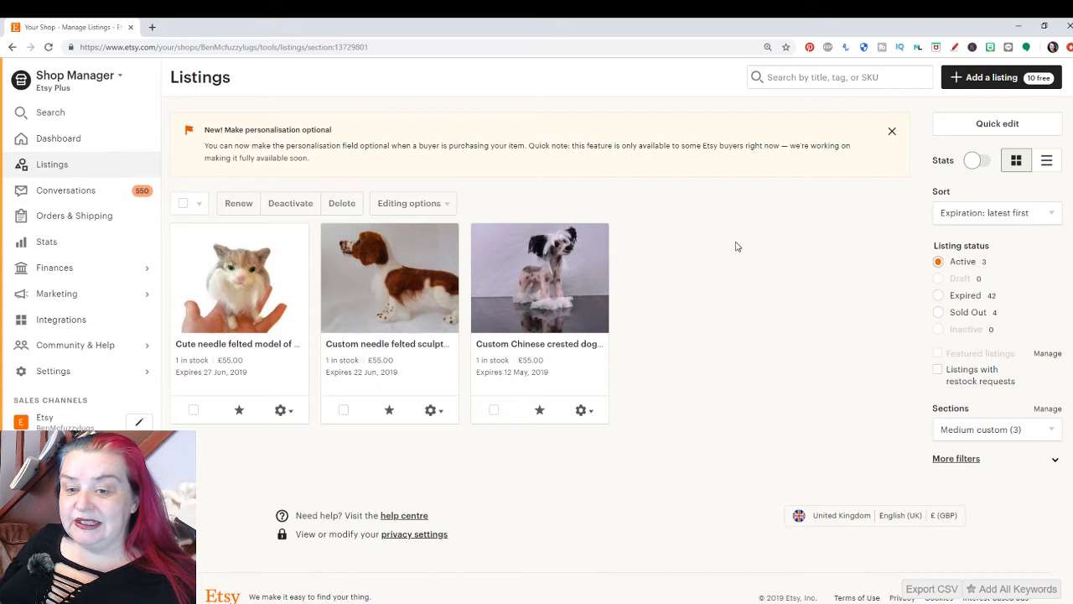
{"action": "mouse_move", "coordinate": [738, 235]}
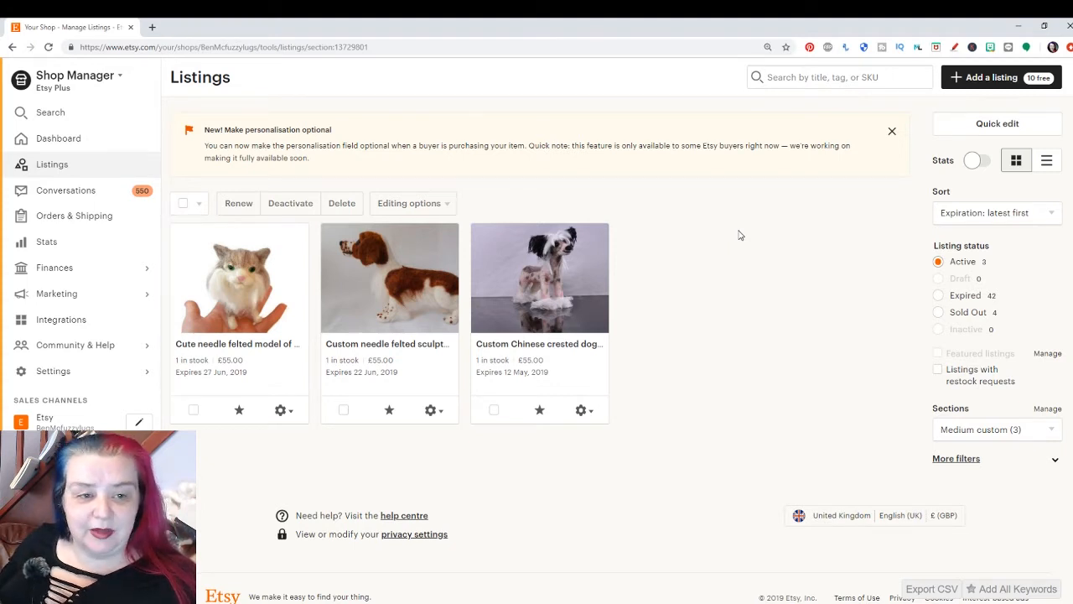
{"action": "mouse_move", "coordinate": [498, 399]}
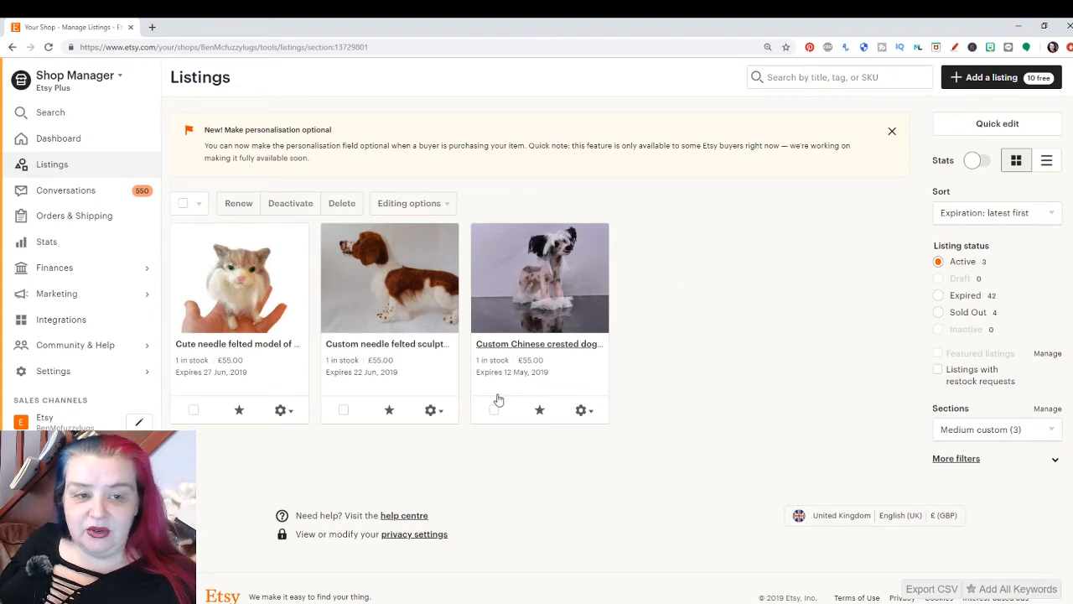
{"action": "mouse_move", "coordinate": [663, 258]}
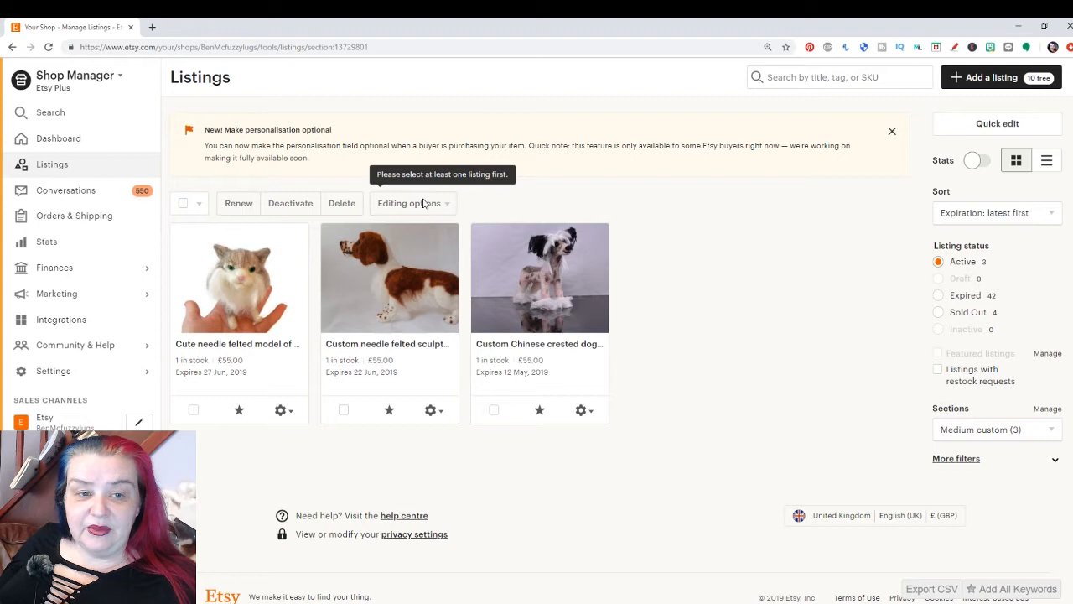
{"action": "mouse_move", "coordinate": [449, 208]}
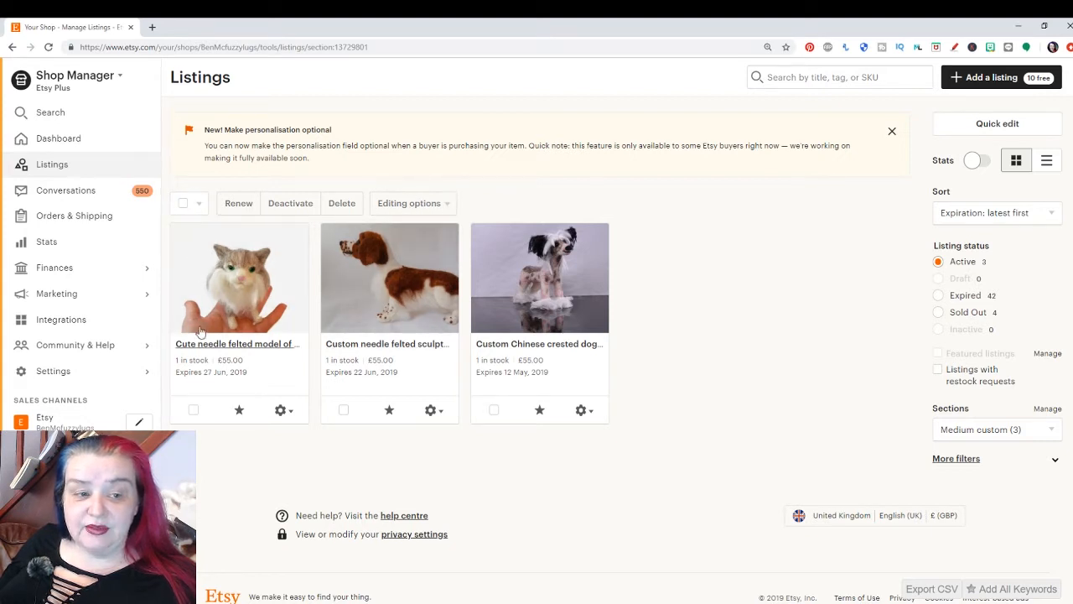
Step: Select the felted cat listing, then all three Medium custom listings
{"action": "left_click", "coordinate": [195, 409]}
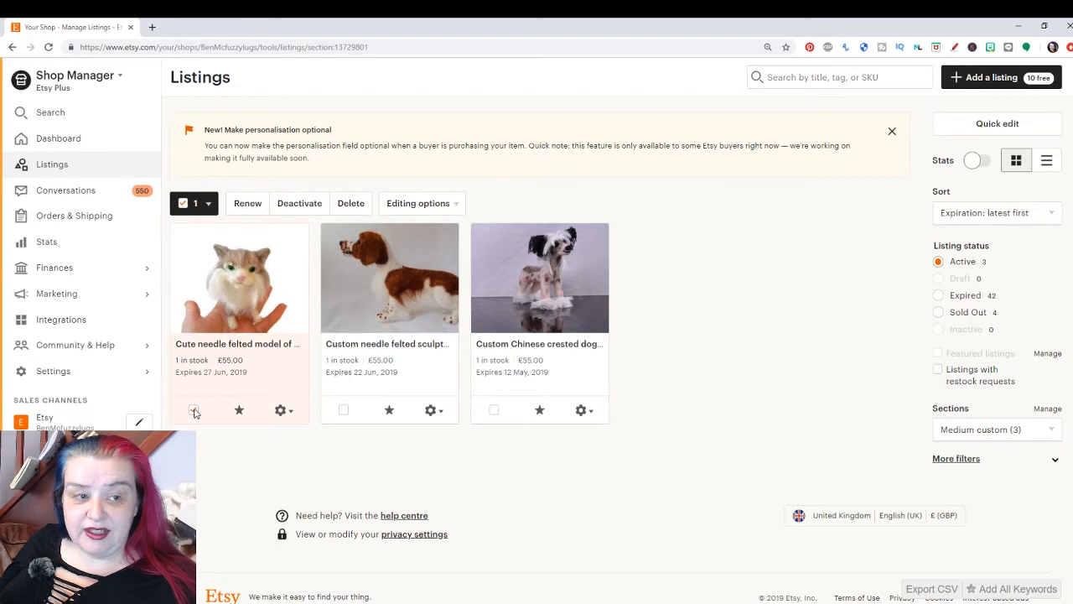
{"action": "left_click", "coordinate": [183, 202]}
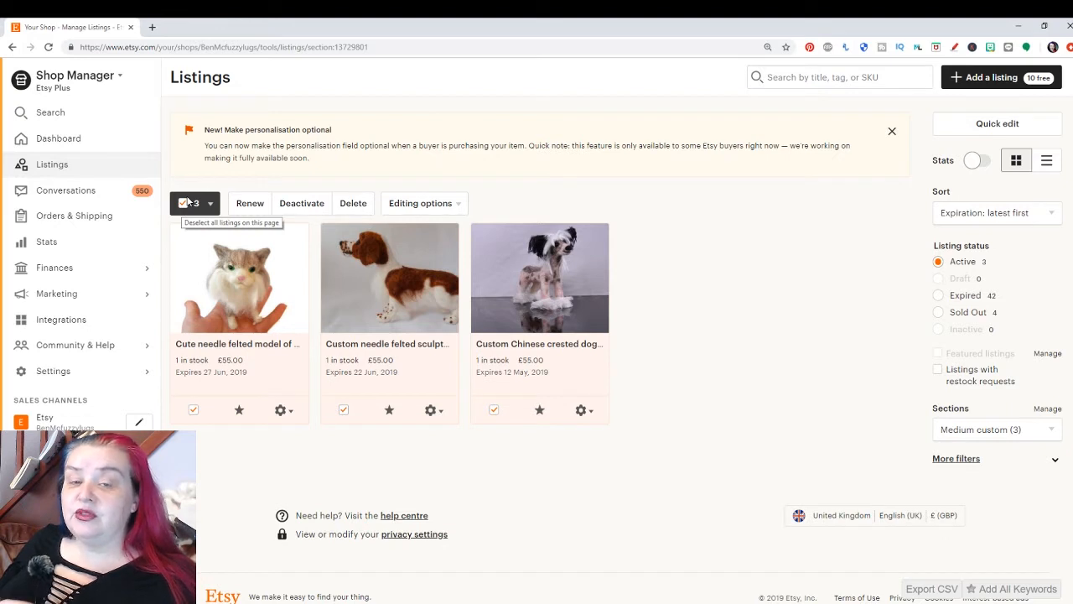
{"action": "mouse_move", "coordinate": [233, 208]}
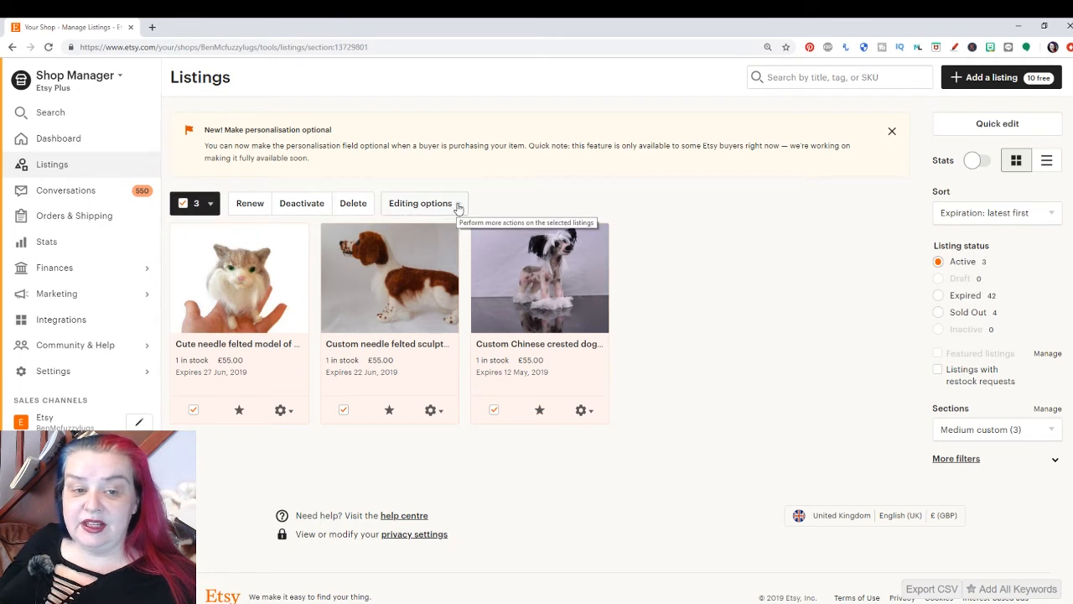
Step: Show the Editing options choices for the three selected listings
{"action": "left_click", "coordinate": [420, 202]}
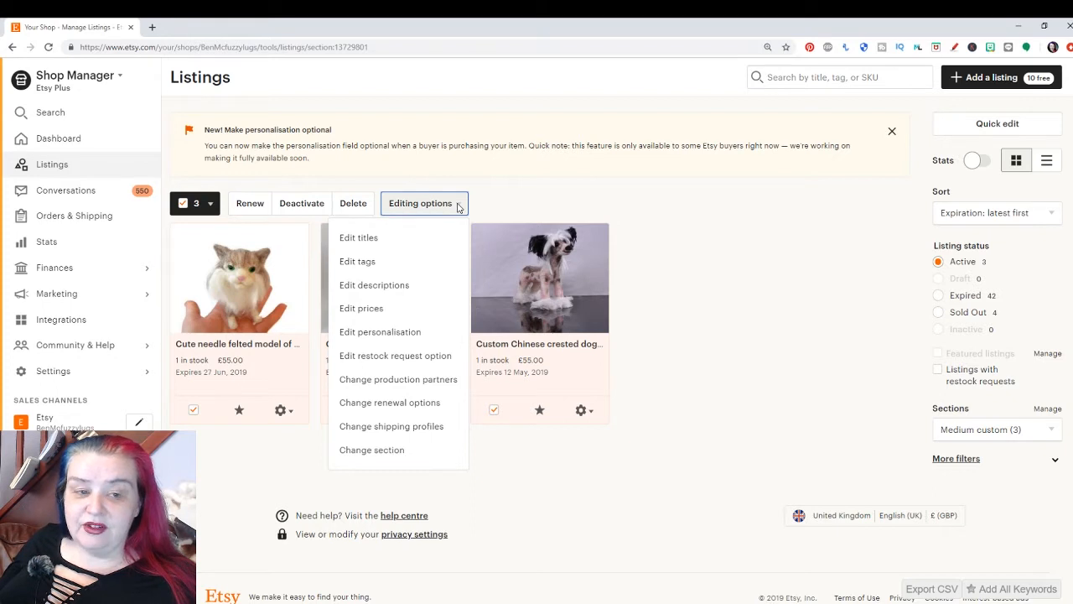
{"action": "mouse_move", "coordinate": [411, 241]}
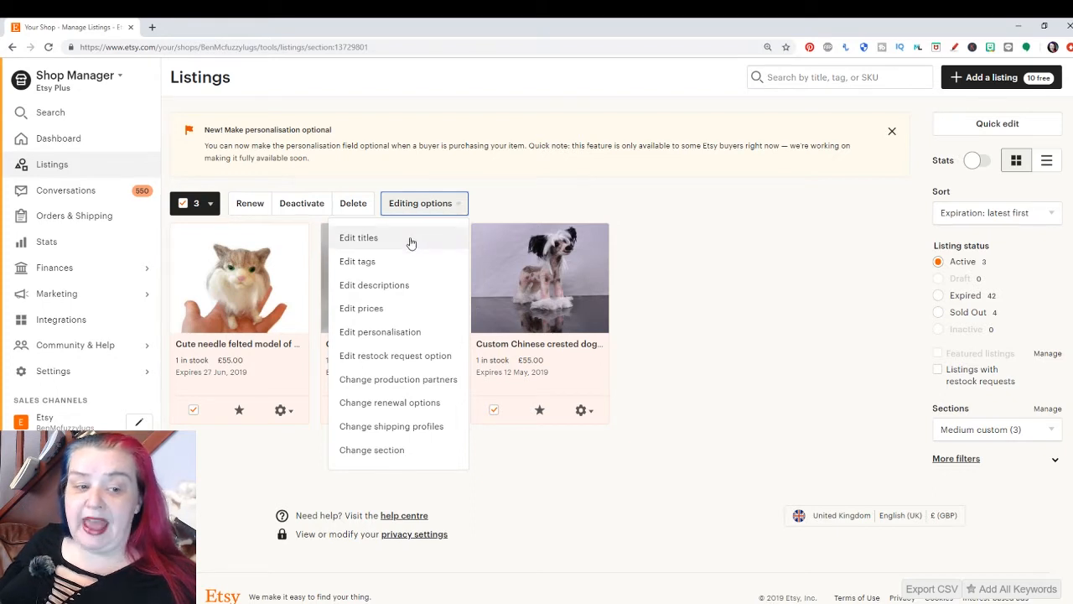
{"action": "mouse_move", "coordinate": [401, 268]}
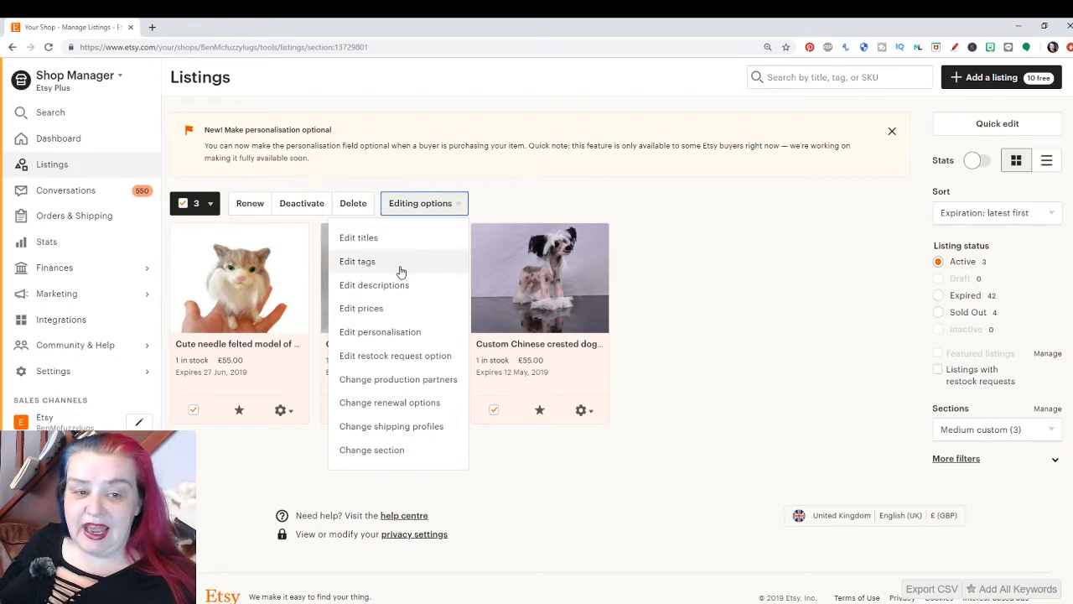
{"action": "mouse_move", "coordinate": [439, 463]}
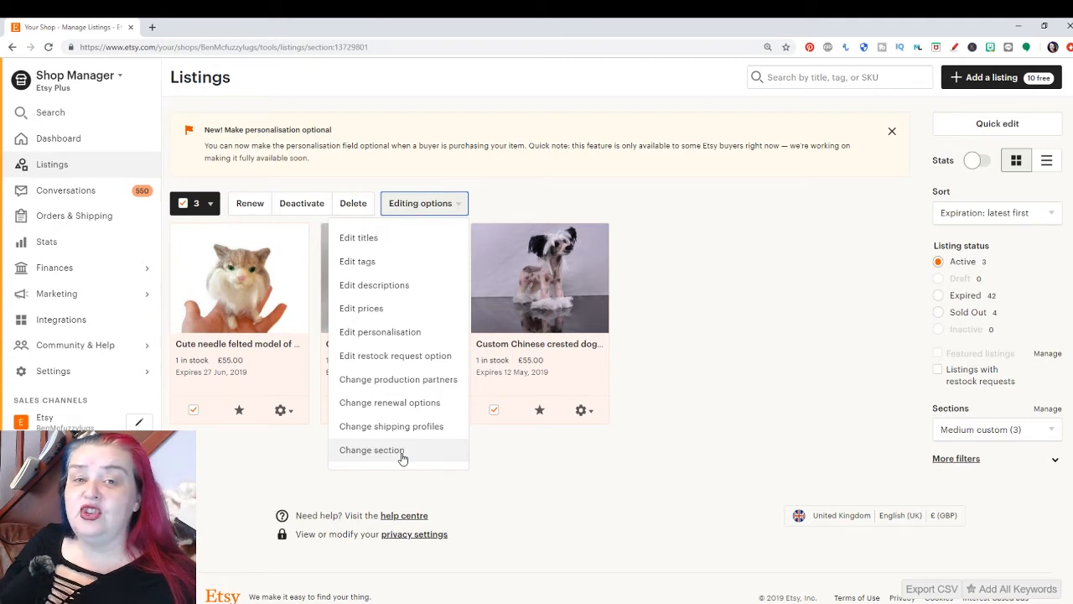
{"action": "mouse_move", "coordinate": [416, 389]}
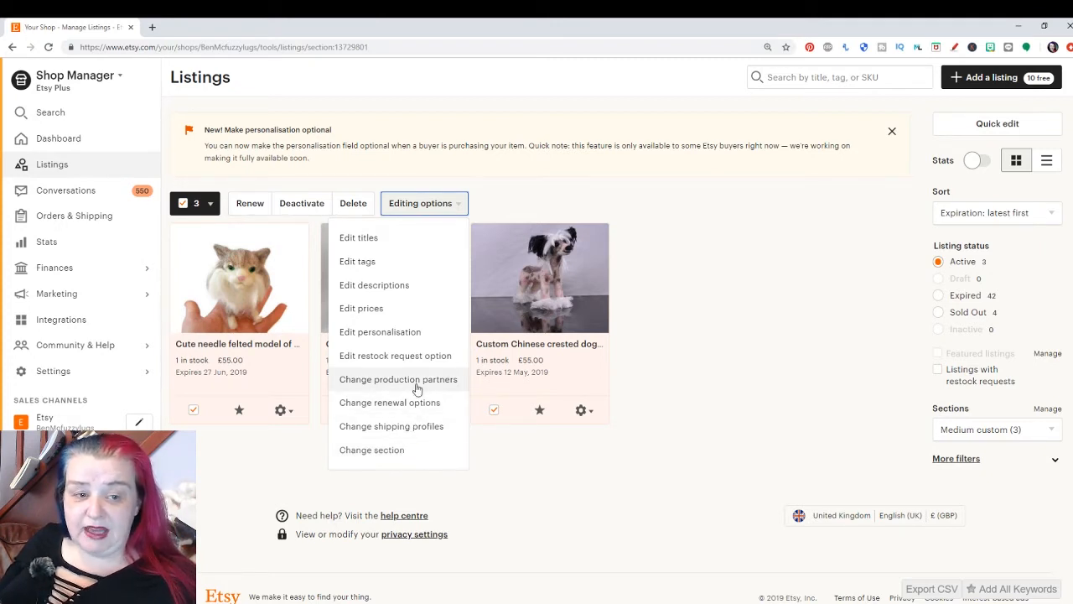
{"action": "mouse_move", "coordinate": [374, 285]}
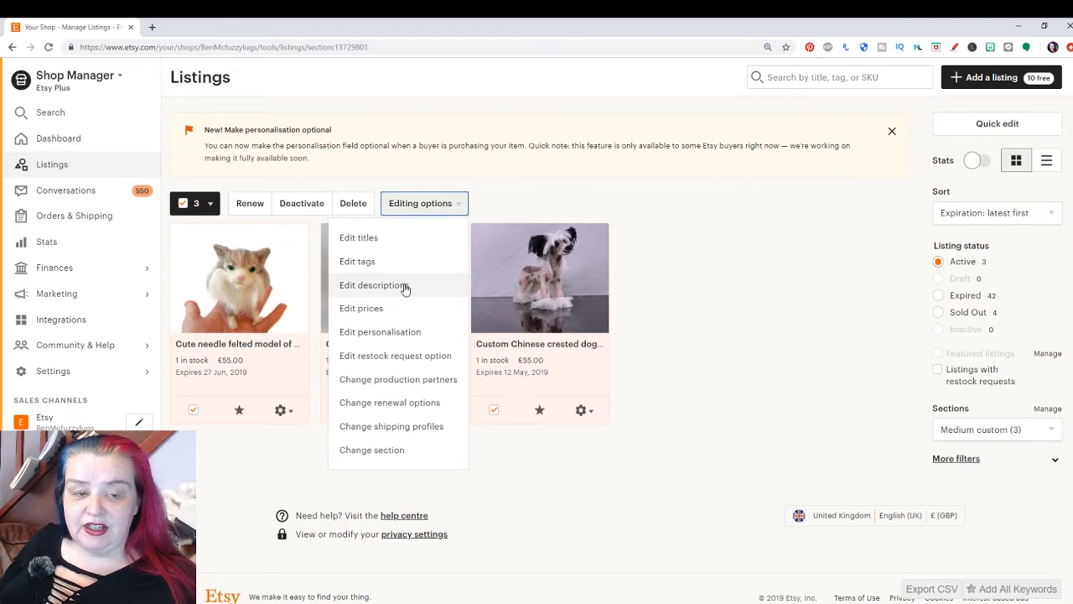
{"action": "left_click", "coordinate": [372, 286]}
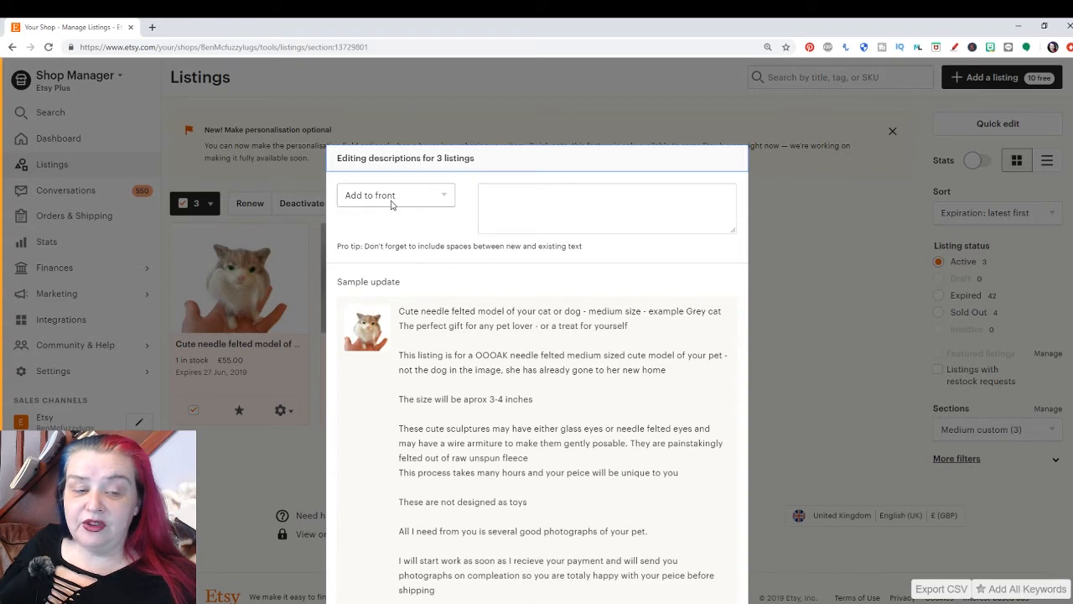
{"action": "mouse_move", "coordinate": [449, 201]}
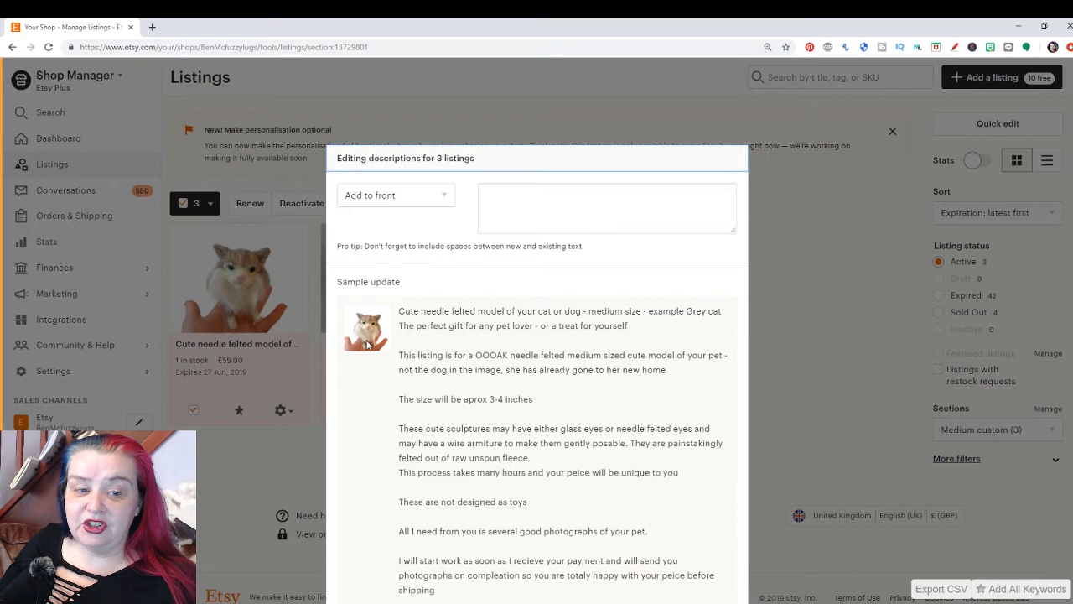
{"action": "mouse_move", "coordinate": [453, 489]}
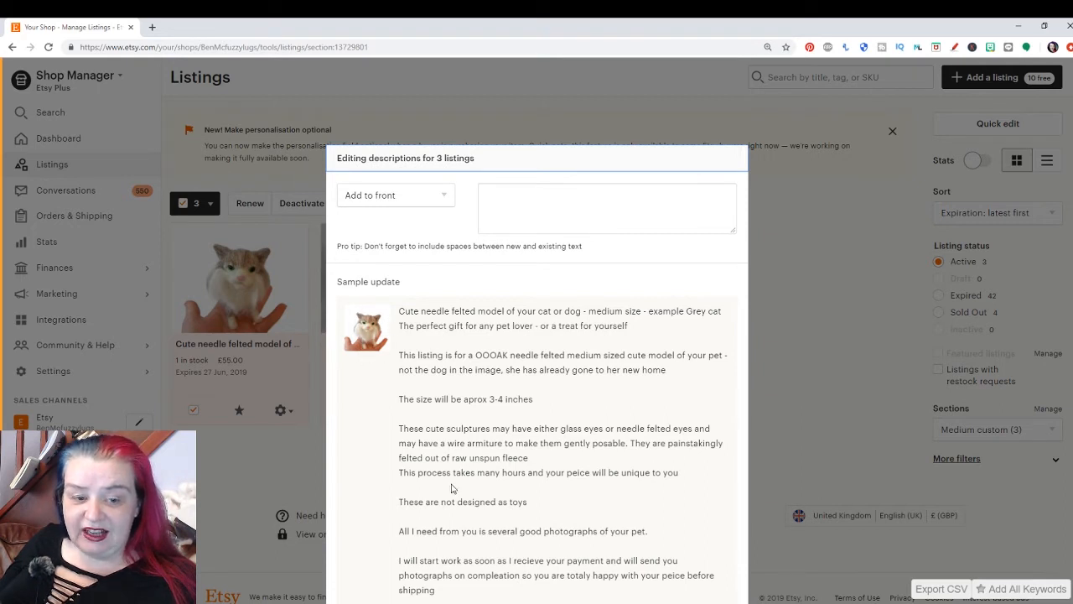
{"action": "mouse_move", "coordinate": [444, 369]}
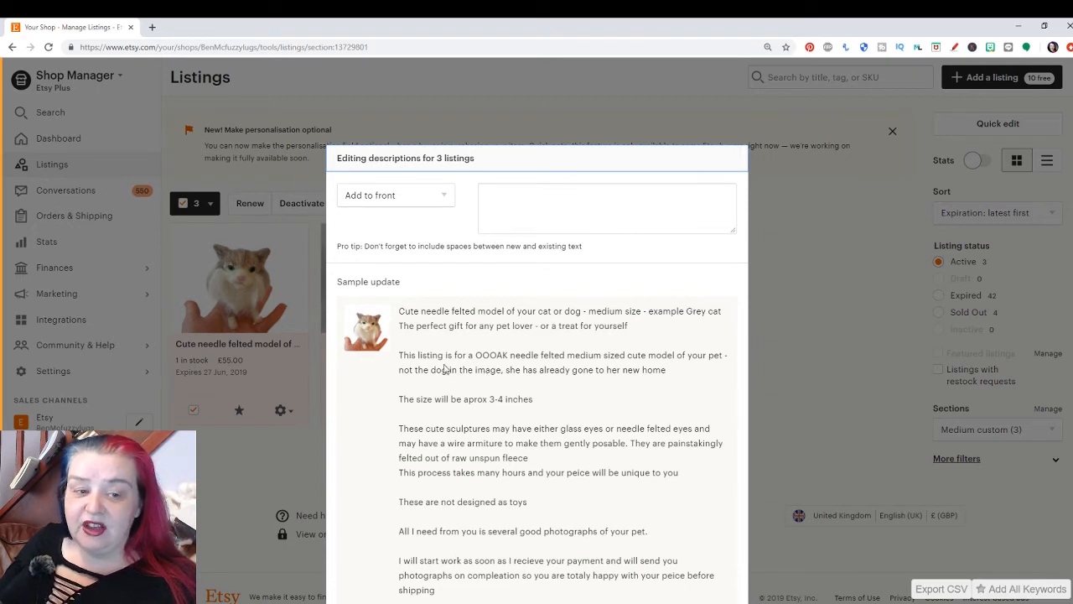
{"action": "mouse_move", "coordinate": [387, 394]}
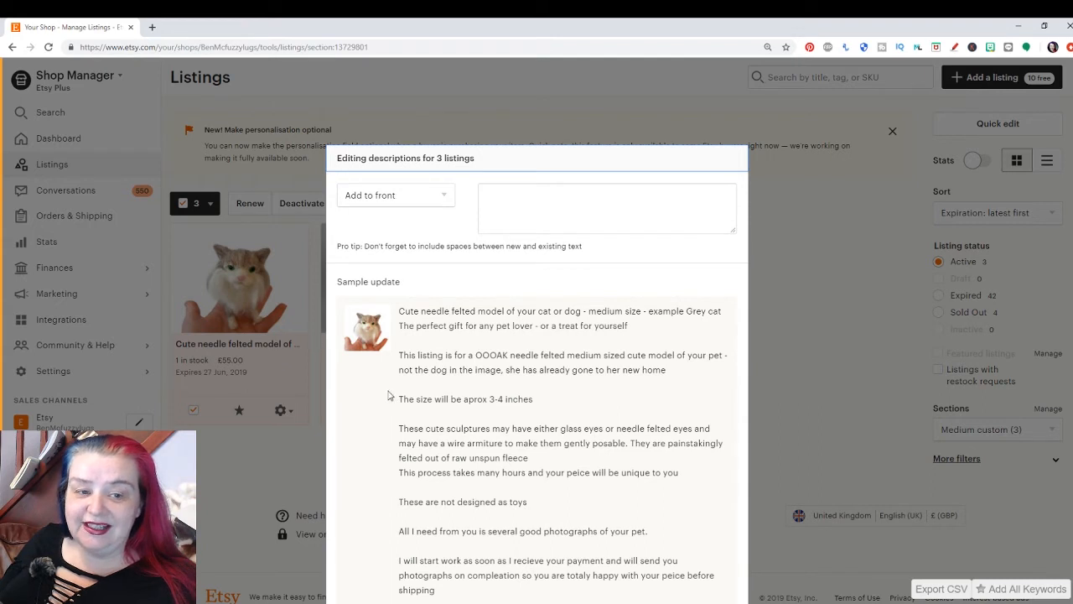
{"action": "mouse_move", "coordinate": [500, 418]}
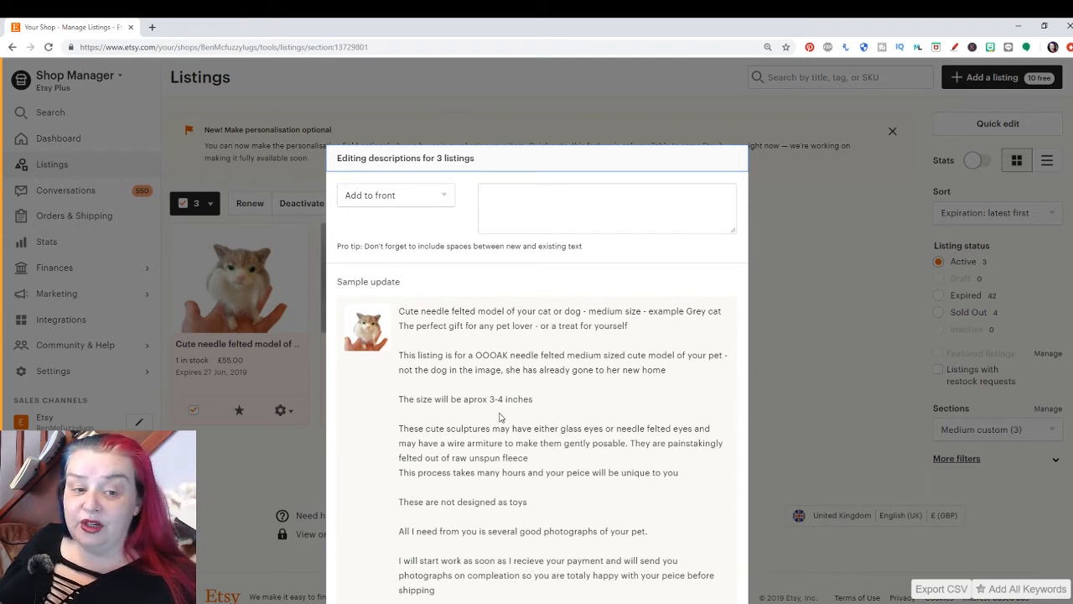
{"action": "mouse_move", "coordinate": [382, 317]}
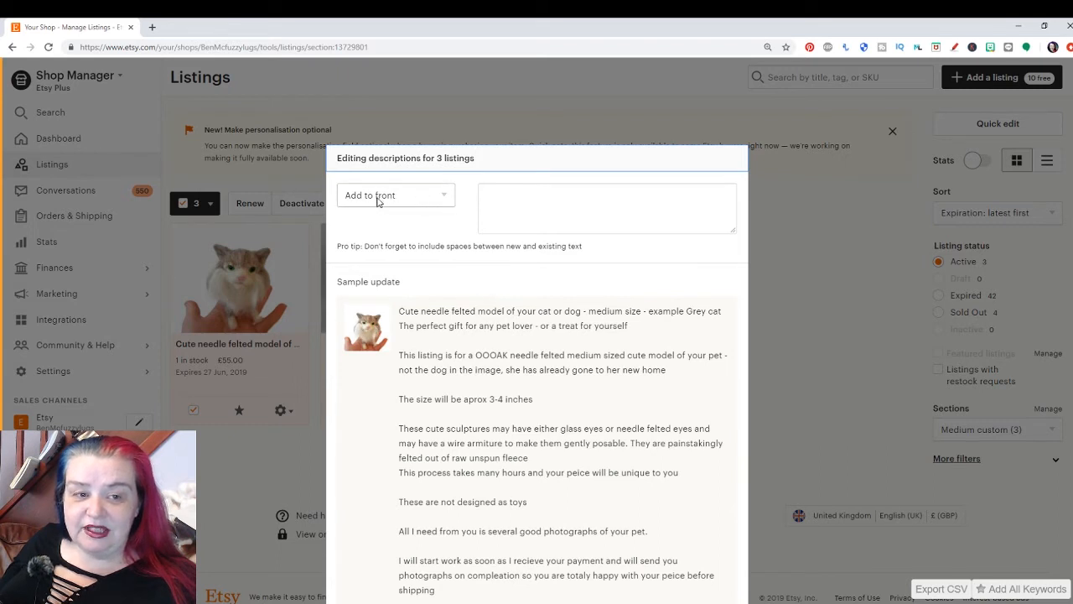
{"action": "left_click", "coordinate": [396, 194]}
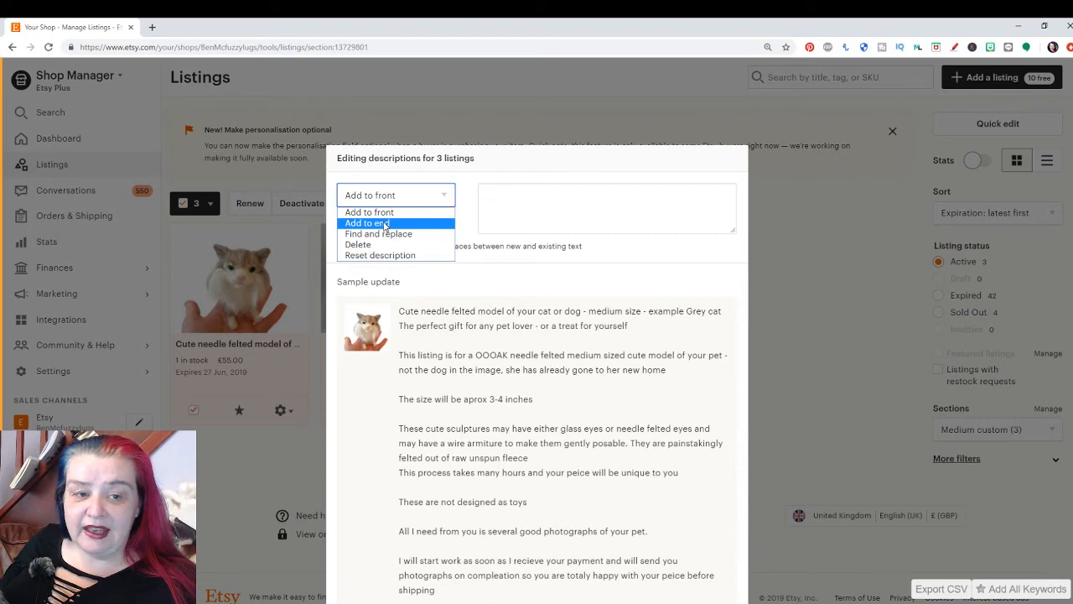
{"action": "mouse_move", "coordinate": [389, 235]}
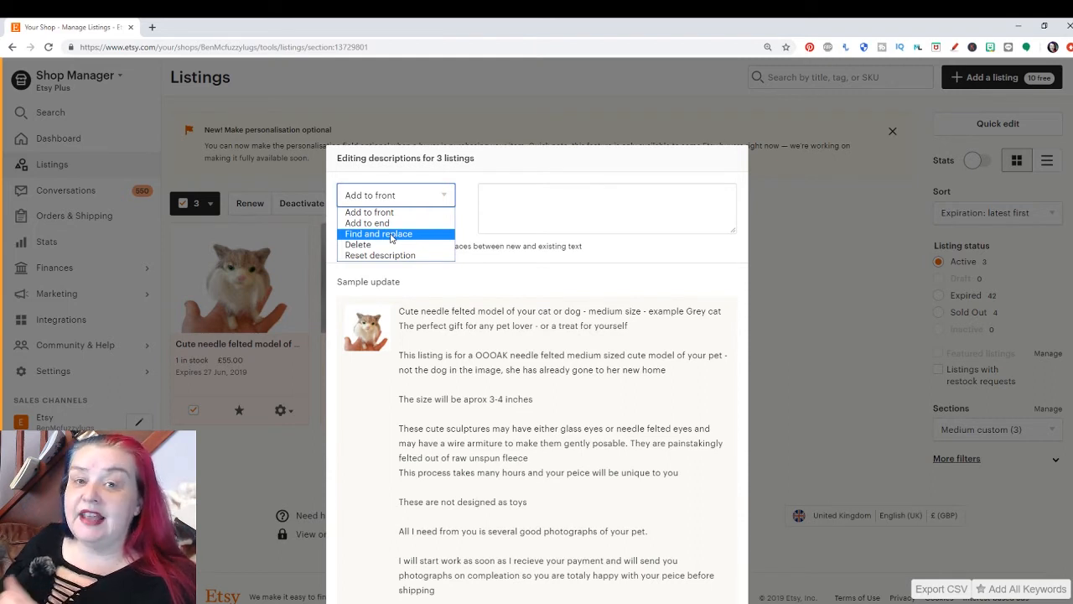
{"action": "mouse_move", "coordinate": [383, 245]}
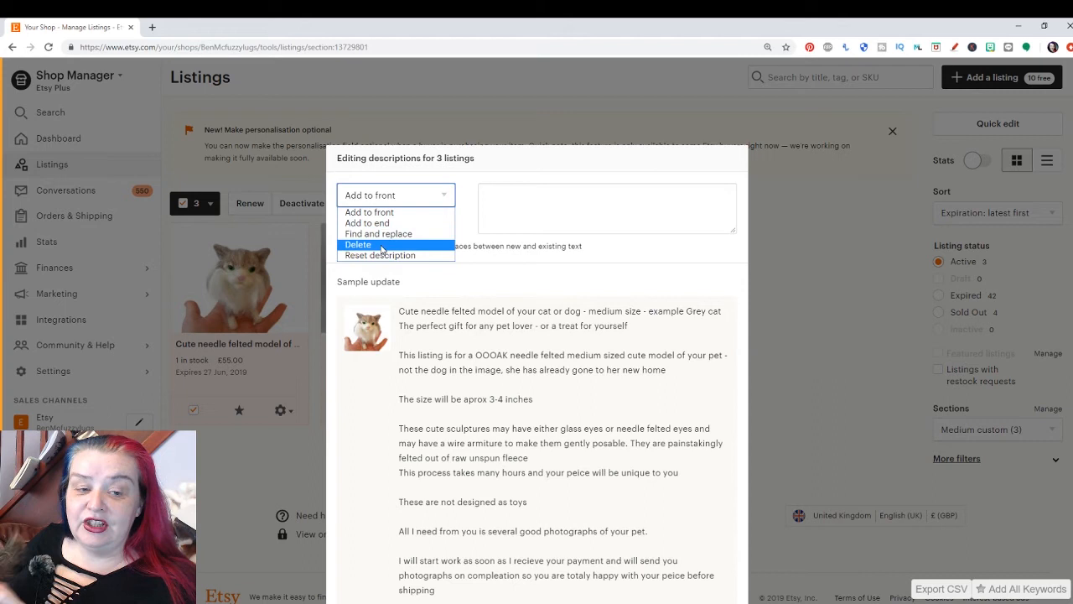
{"action": "mouse_move", "coordinate": [379, 255]}
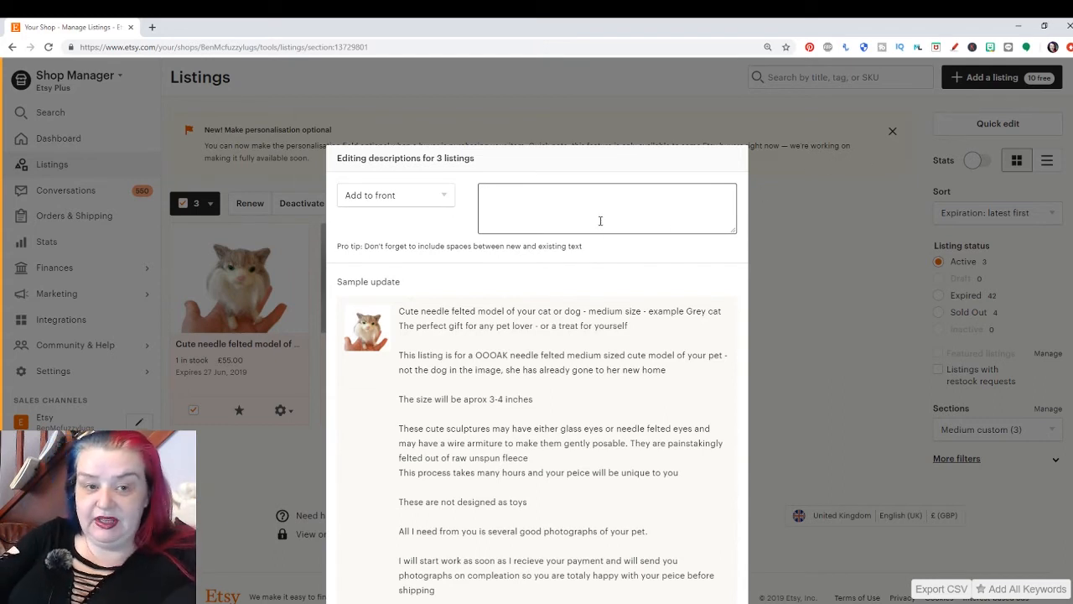
Step: Write the asterisk-wrapped notice that a sculpture takes approx 6 weeks to create
{"action": "type", "text": "**"}
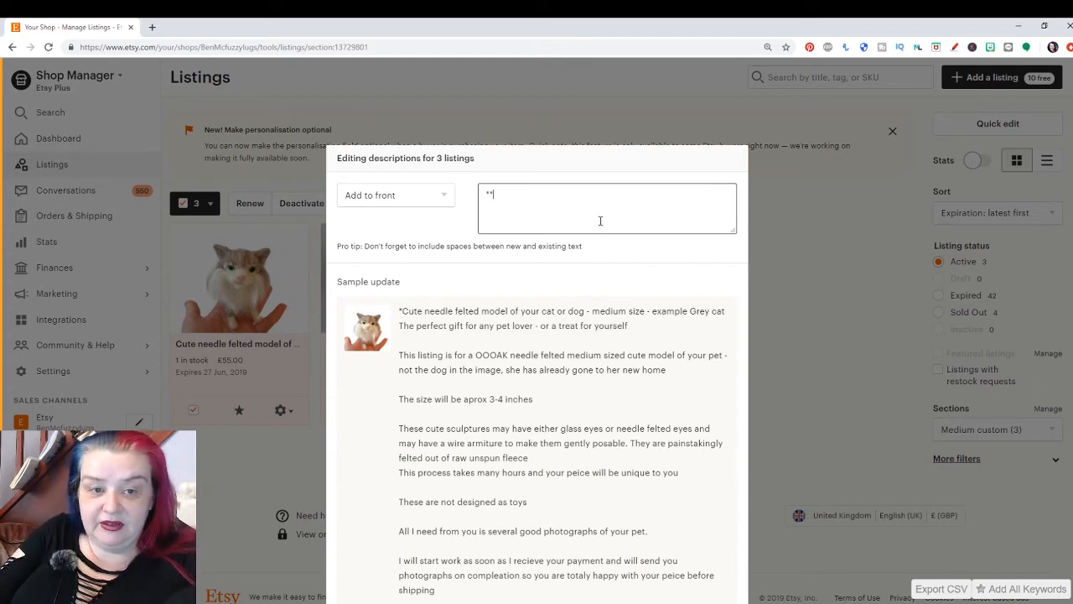
{"action": "type", "text": "*"}
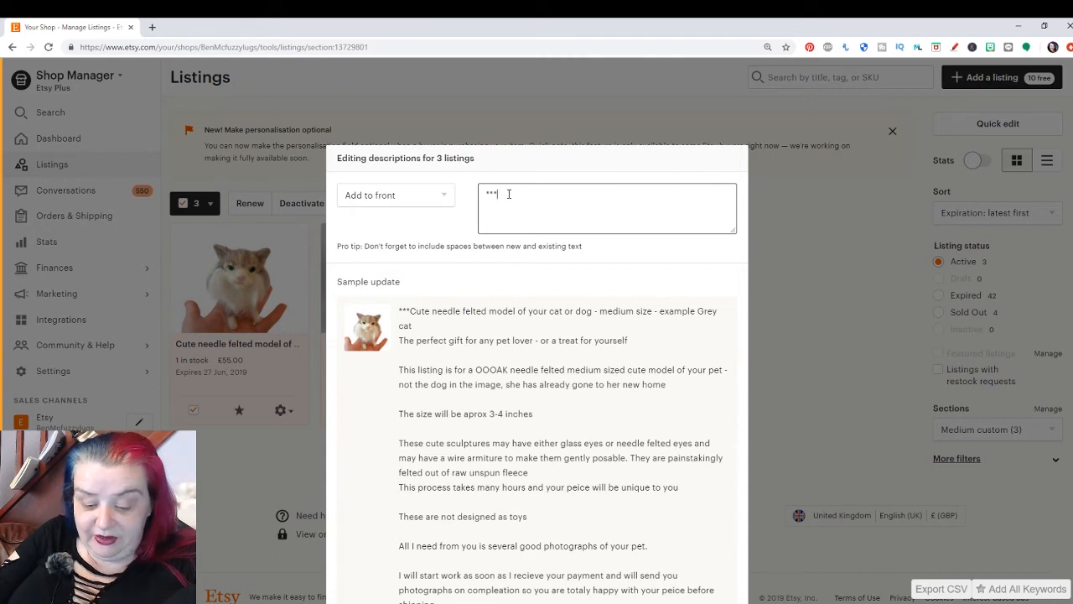
{"action": "type", "text": "At the mo"}
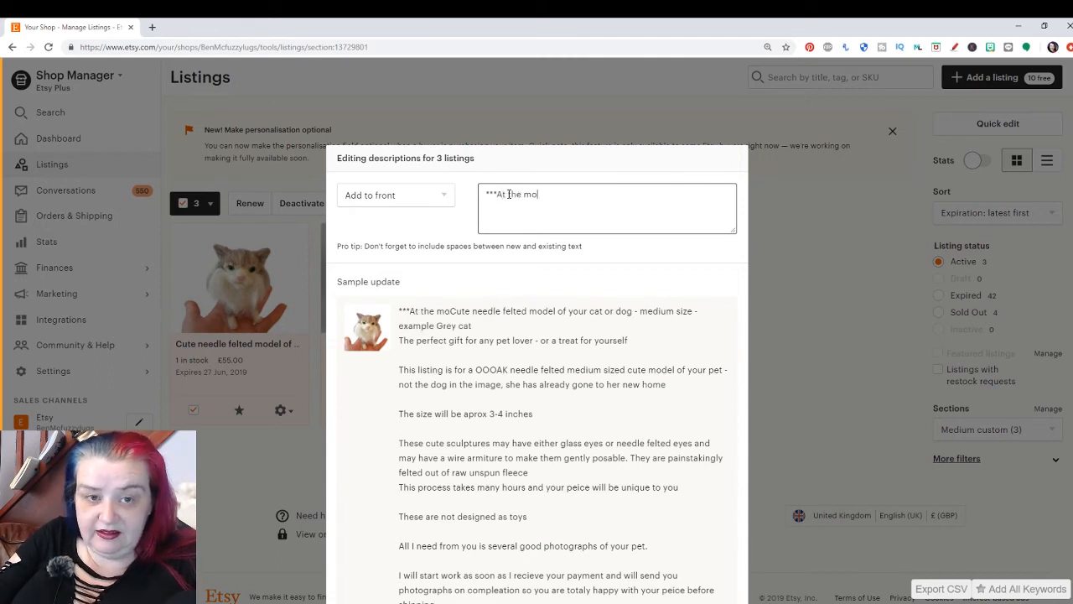
{"action": "type", "text": "ment a sculpture will take"}
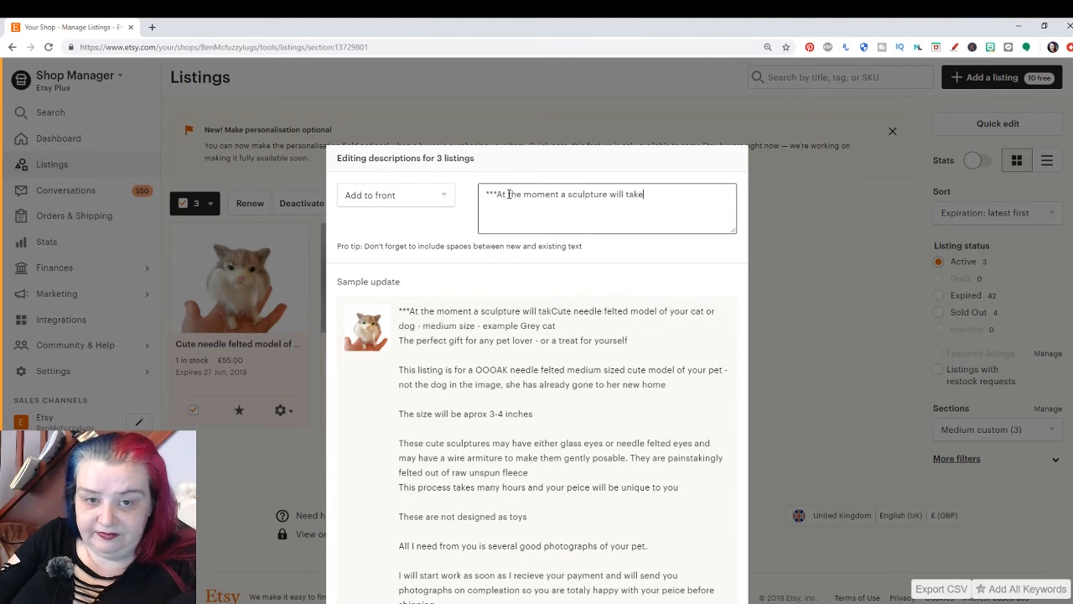
{"action": "type", "text": "approx 6 weeks to create for you, be aware of the timeframe before you buy***"}
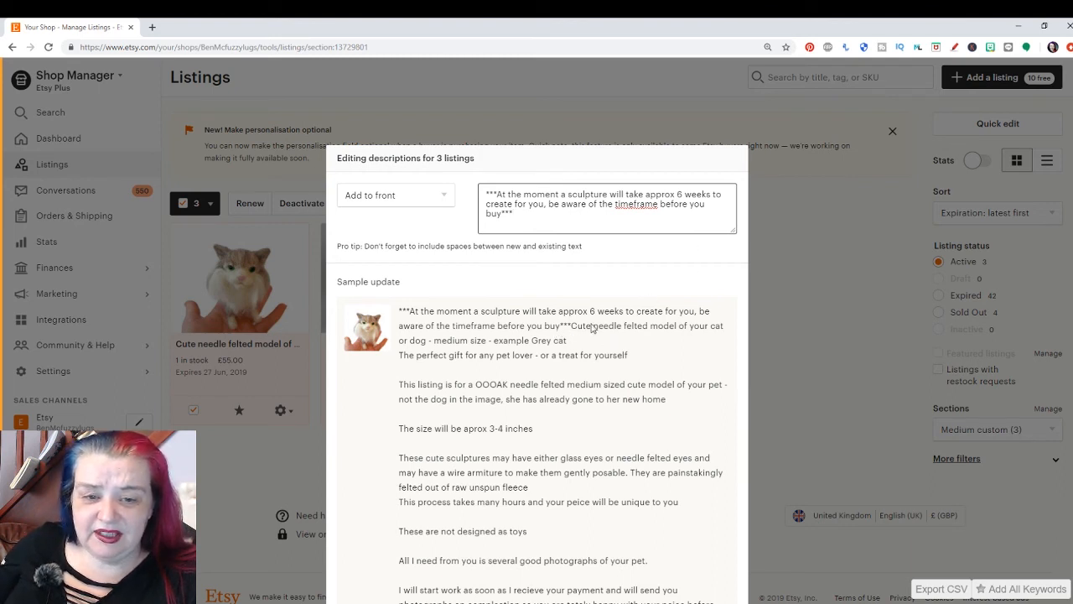
{"action": "mouse_move", "coordinate": [574, 329]}
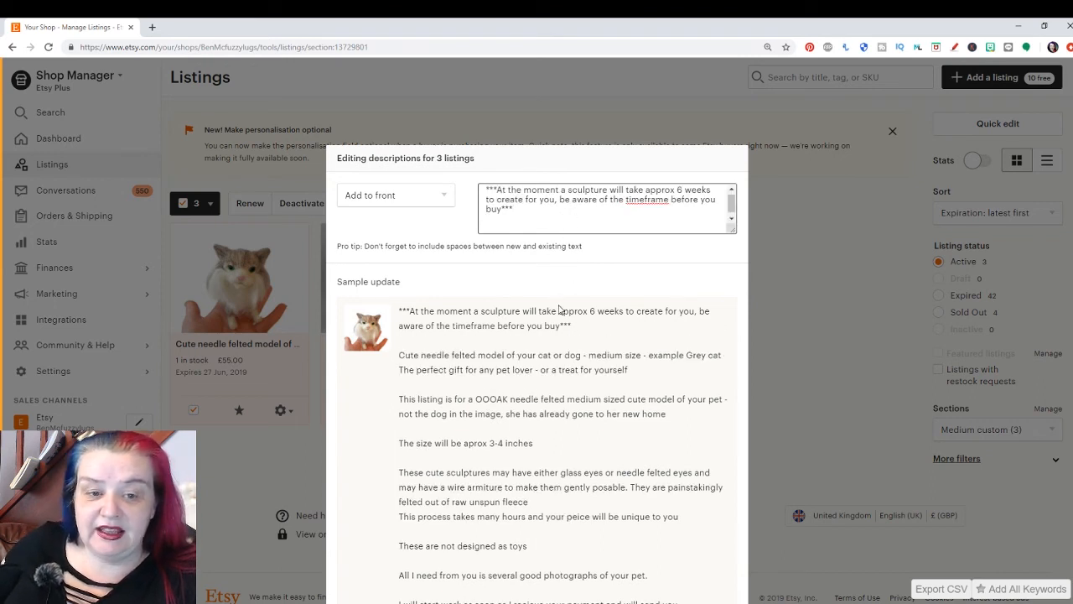
Step: Apply the notice to the front of all three listings' descriptions
{"action": "scroll", "scroll_direction": "down", "scroll_amount": 3}
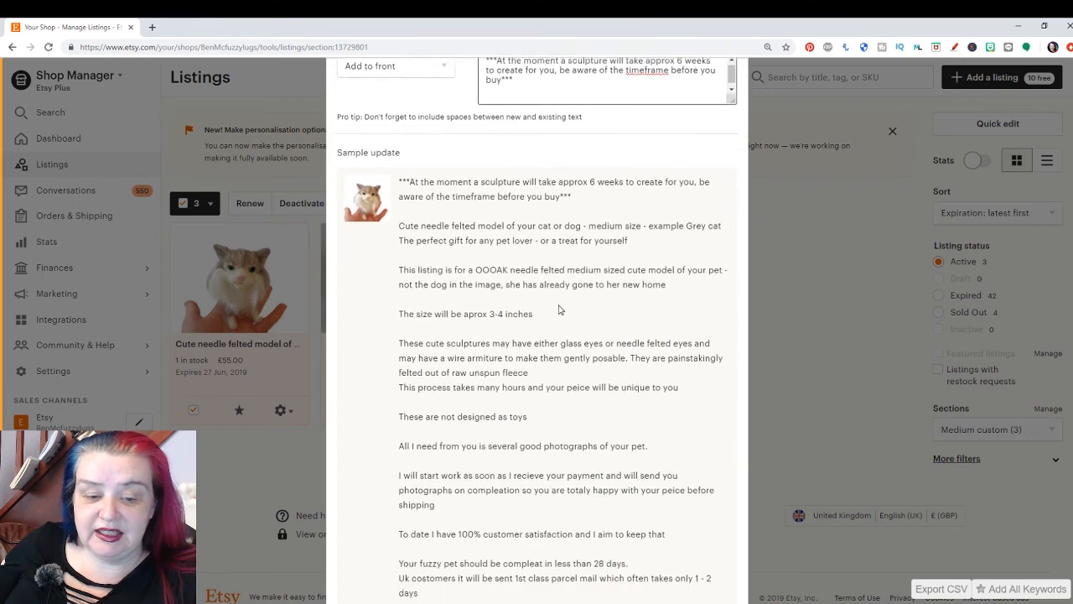
{"action": "scroll", "scroll_direction": "down", "scroll_amount": 3}
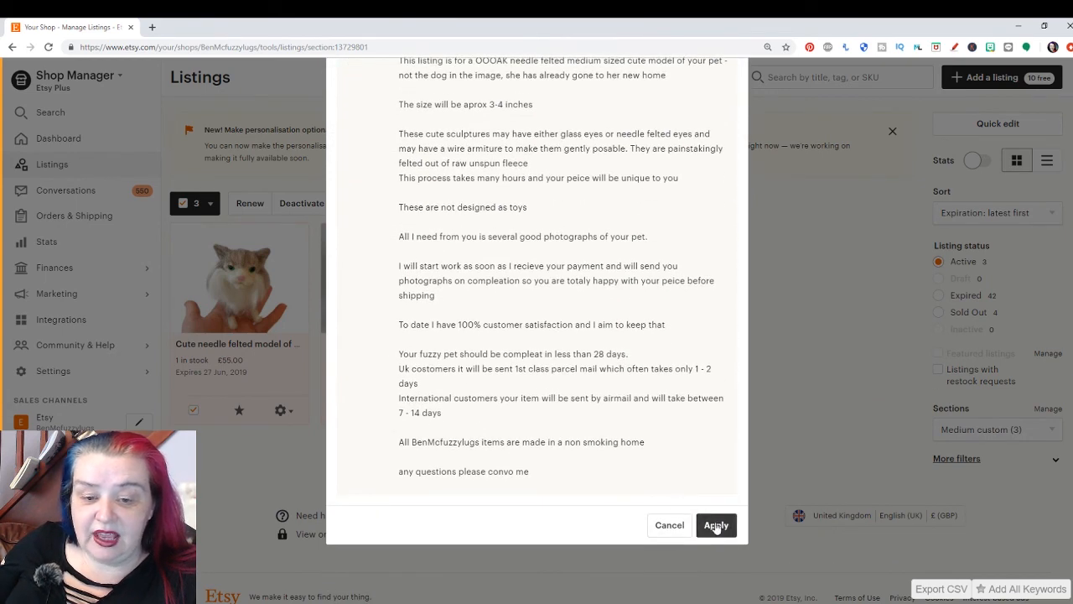
{"action": "left_click", "coordinate": [716, 523]}
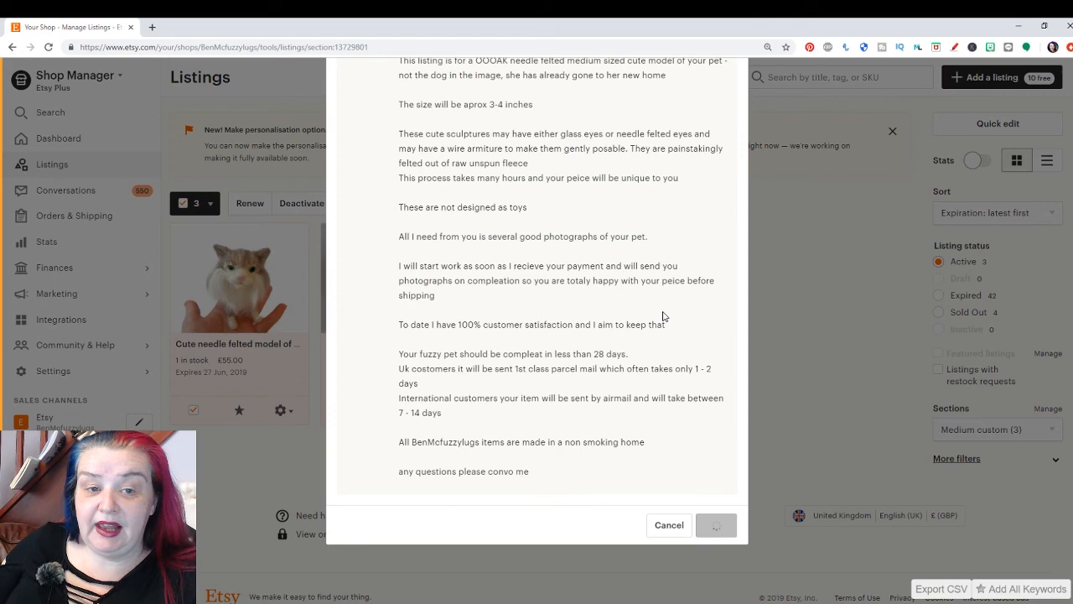
{"action": "left_click", "coordinate": [715, 524]}
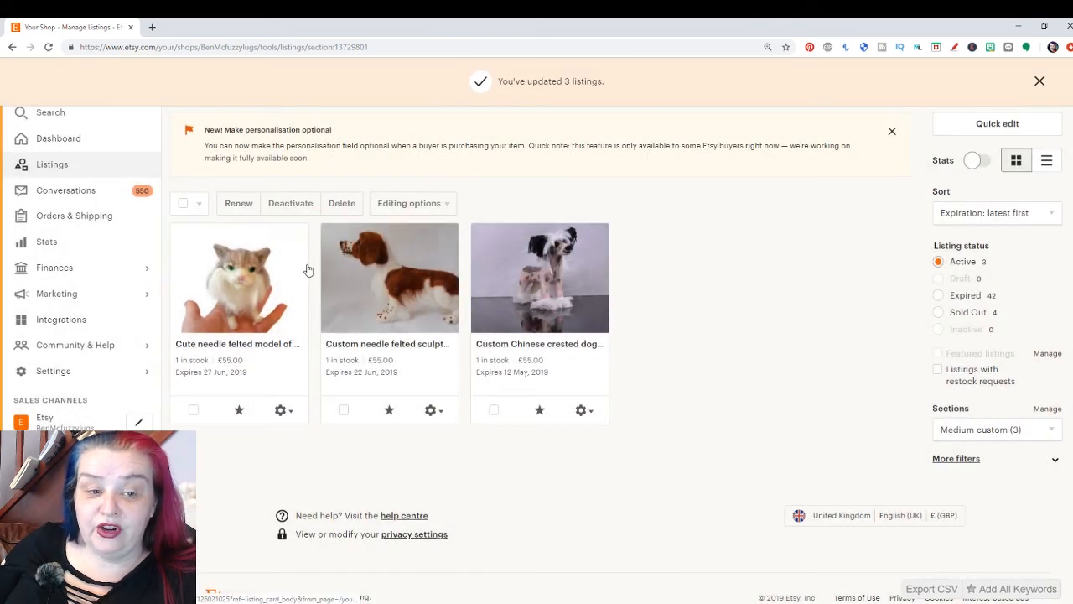
{"action": "mouse_move", "coordinate": [724, 272]}
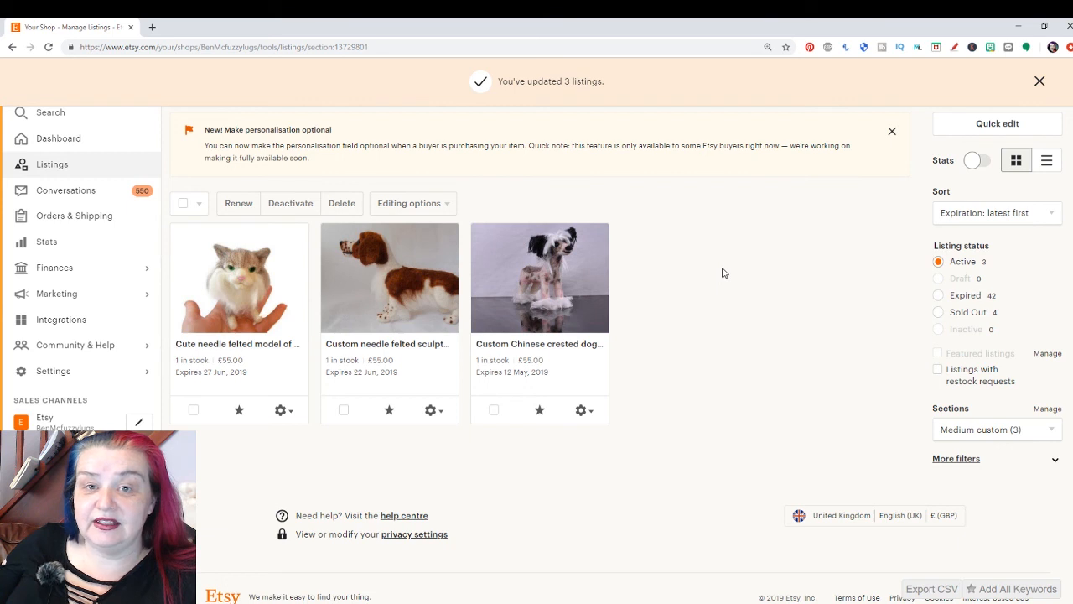
Step: Dismiss the 'You've updated 3 listings' confirmation banner
{"action": "left_click", "coordinate": [1040, 81]}
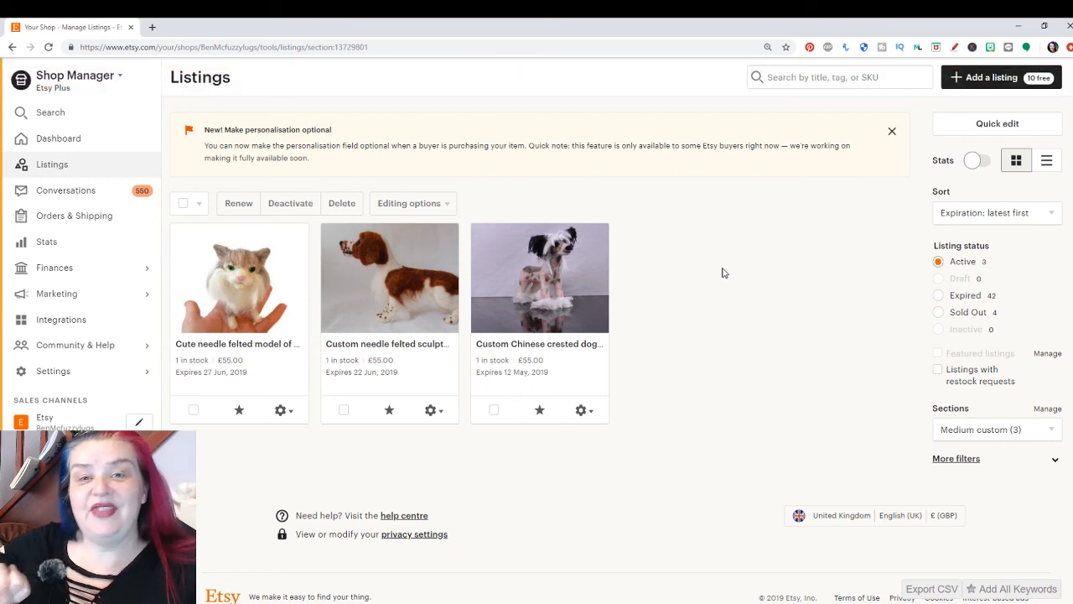